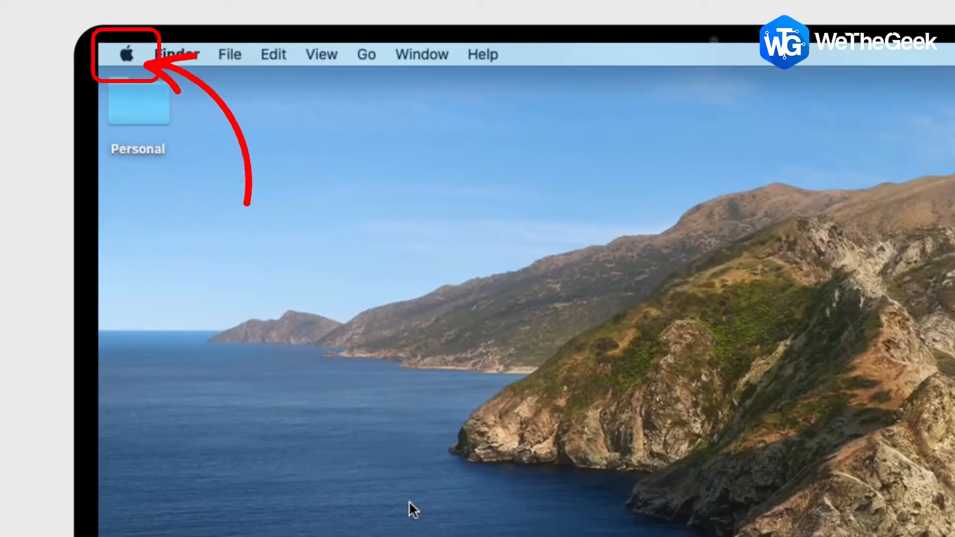
# - Restart the Mac from the Apple menu's Restart command
pyautogui.click(126, 54)
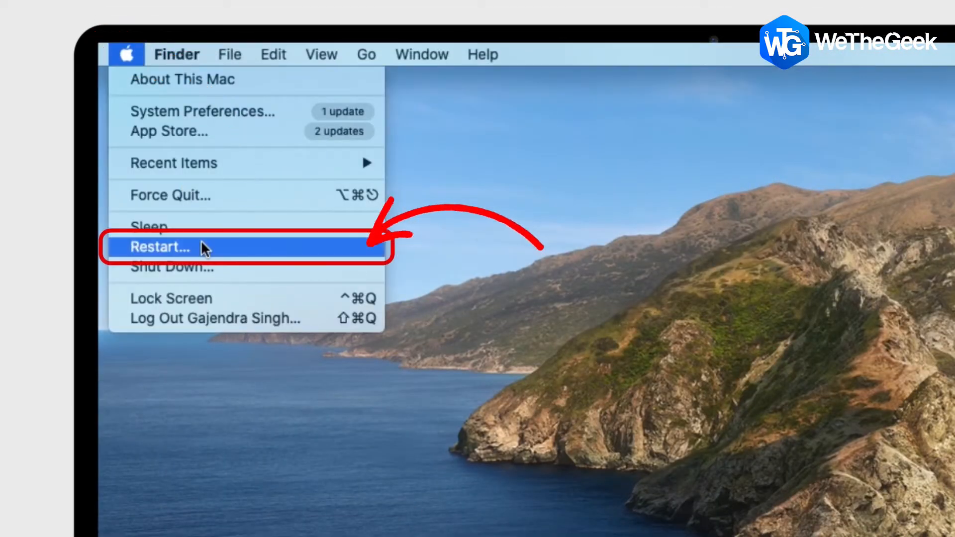
pyautogui.moveTo(206, 266)
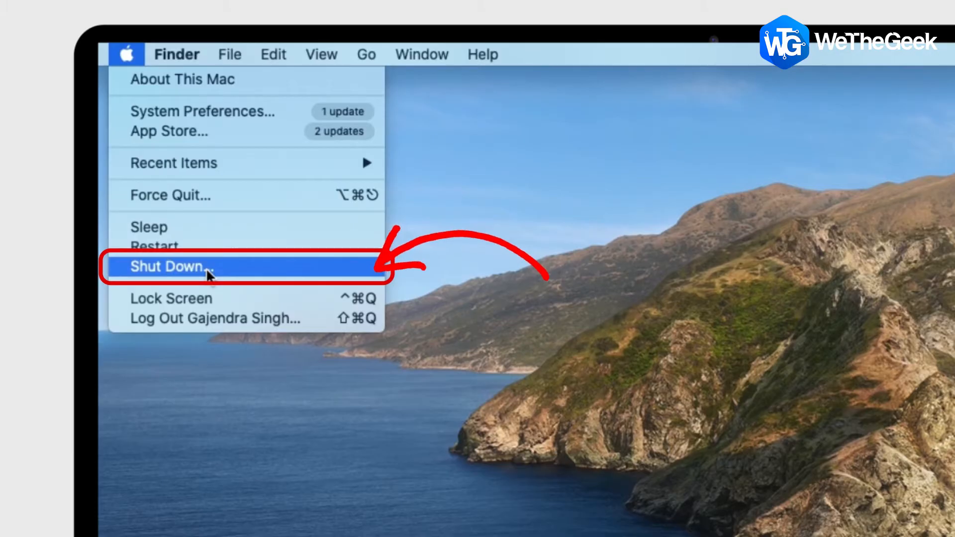
pyautogui.click(167, 266)
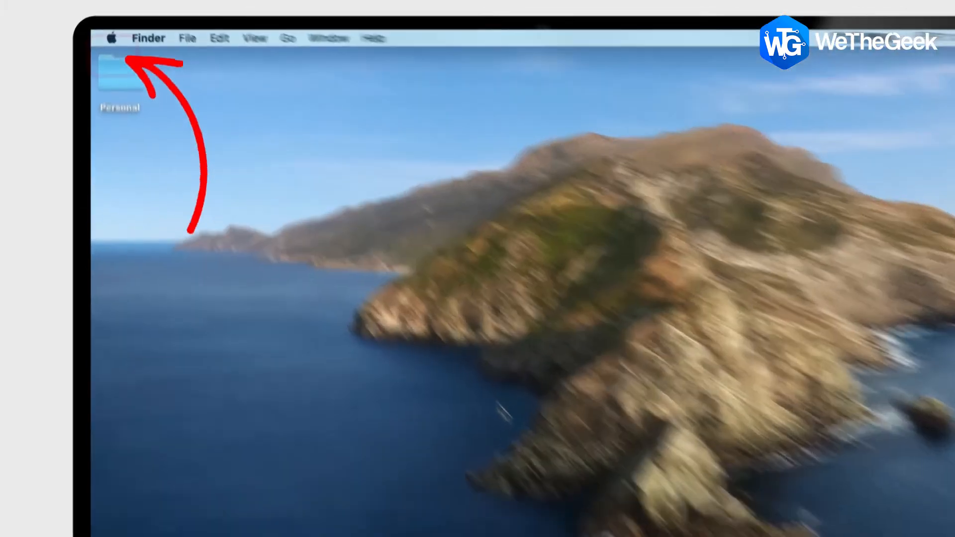
# - Reach Software Update via Apple menu > System Preferences and start the macOS Monterey upgrade
pyautogui.click(113, 37)
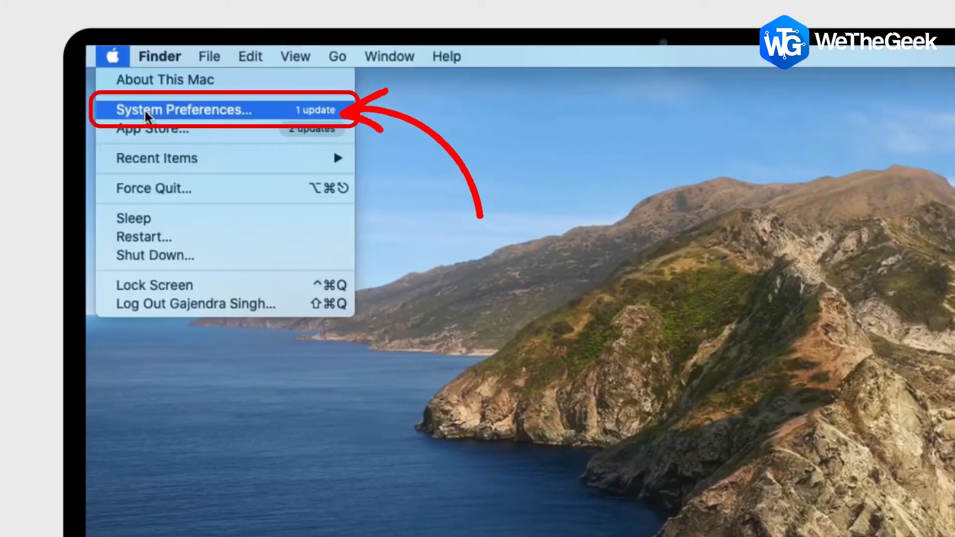
pyautogui.click(183, 110)
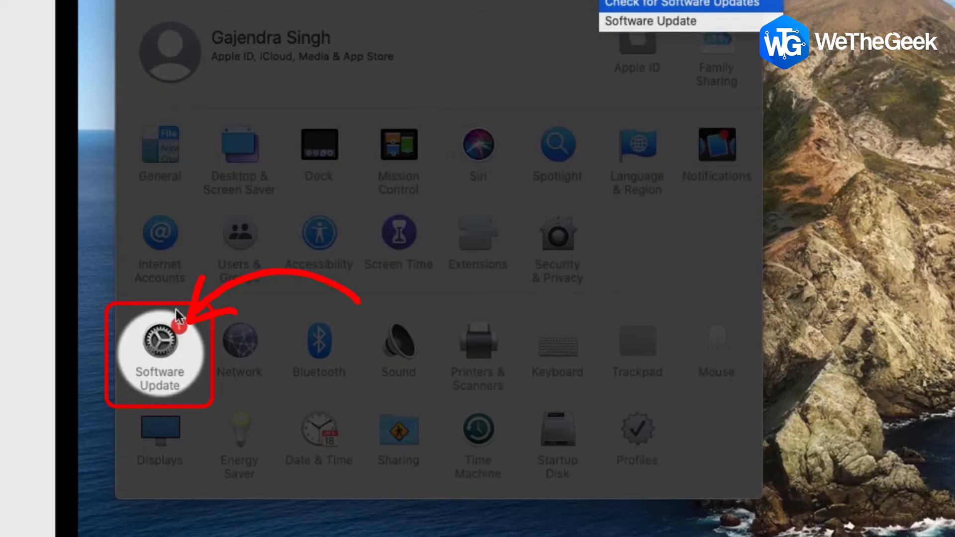
pyautogui.click(159, 353)
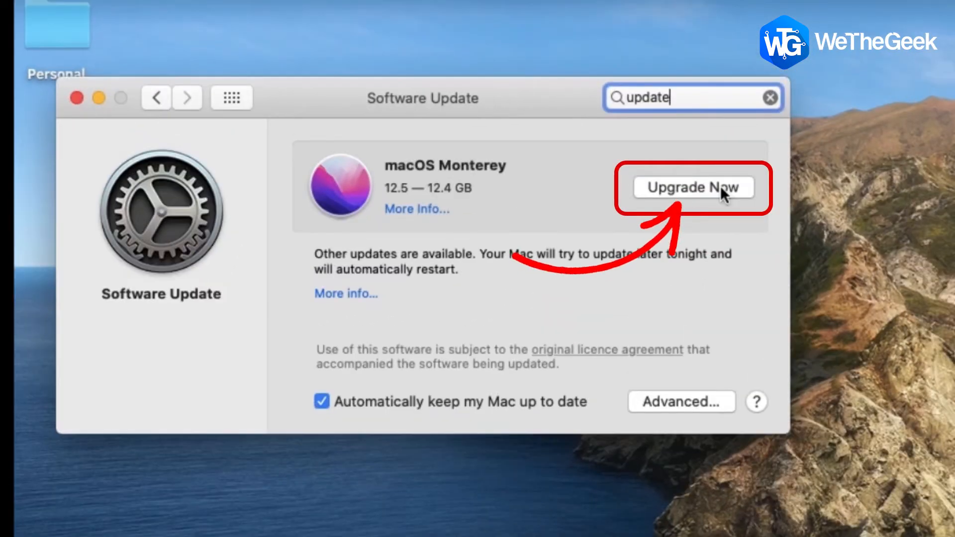
pyautogui.click(692, 187)
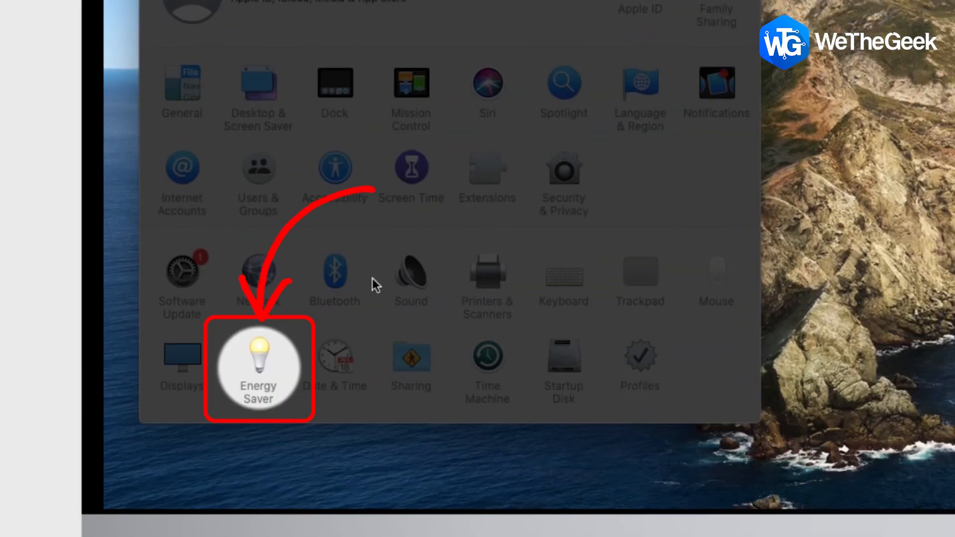
# - Show the Energy Saver pane with its automatic graphics switching option
pyautogui.click(258, 365)
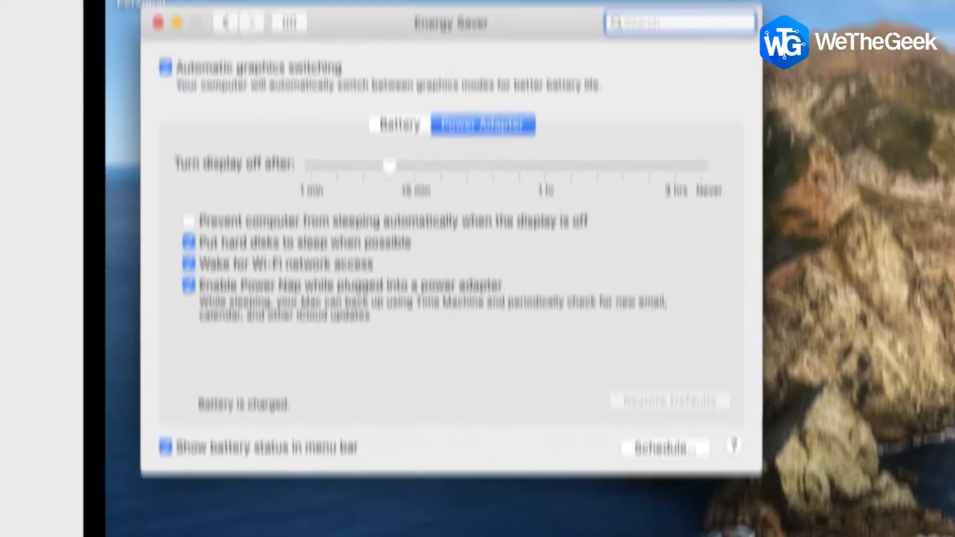